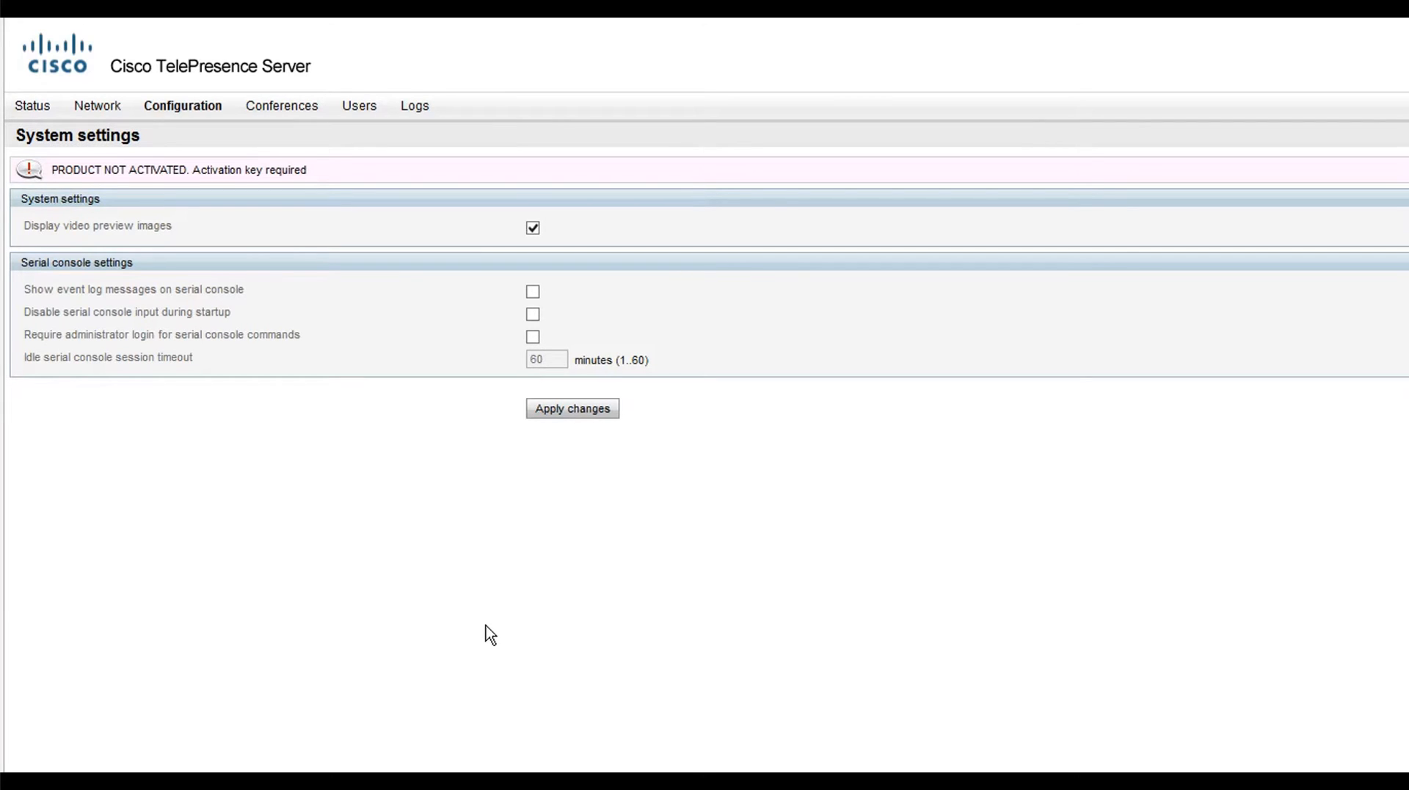
pyautogui.moveTo(189, 119)
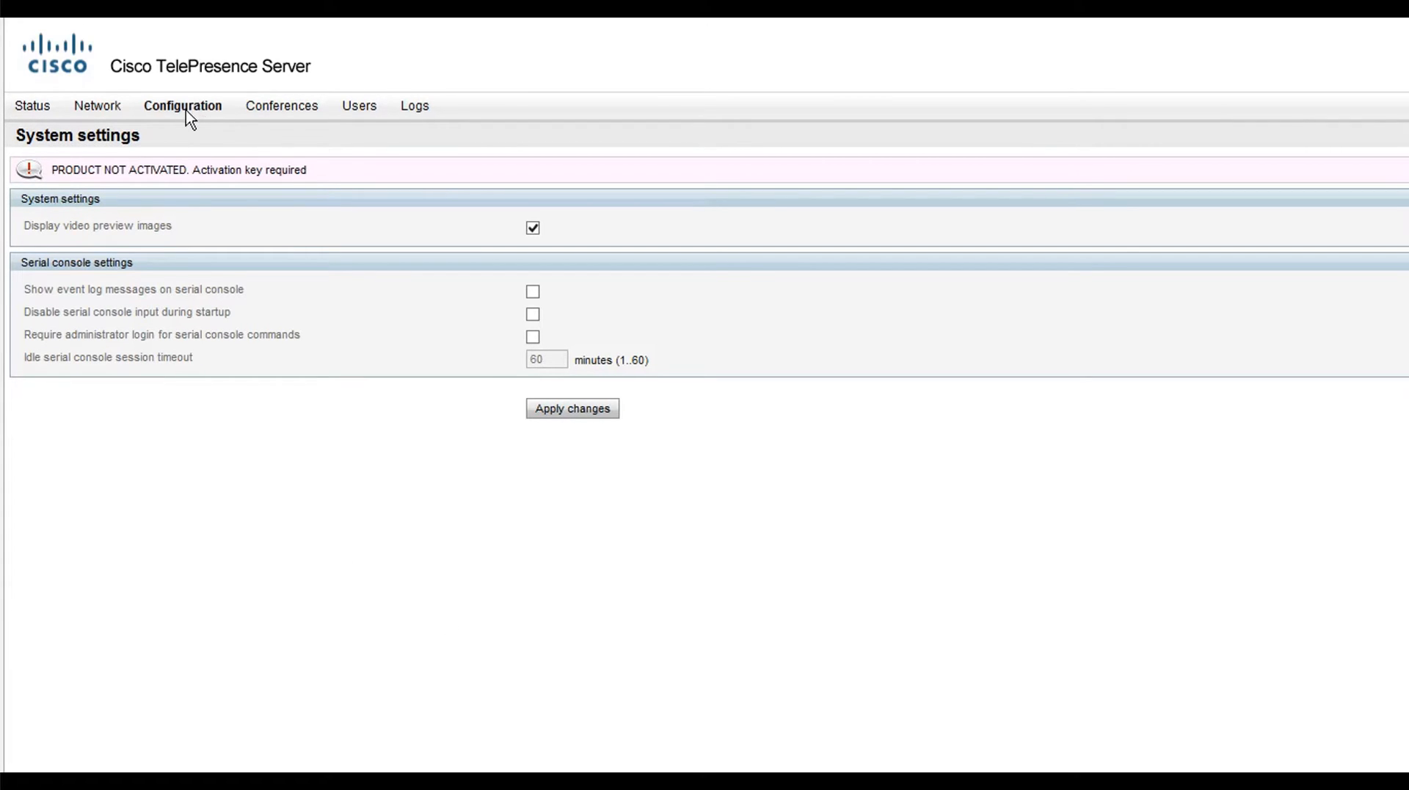
# Expand the Configuration menu to list its pages
pyautogui.click(182, 106)
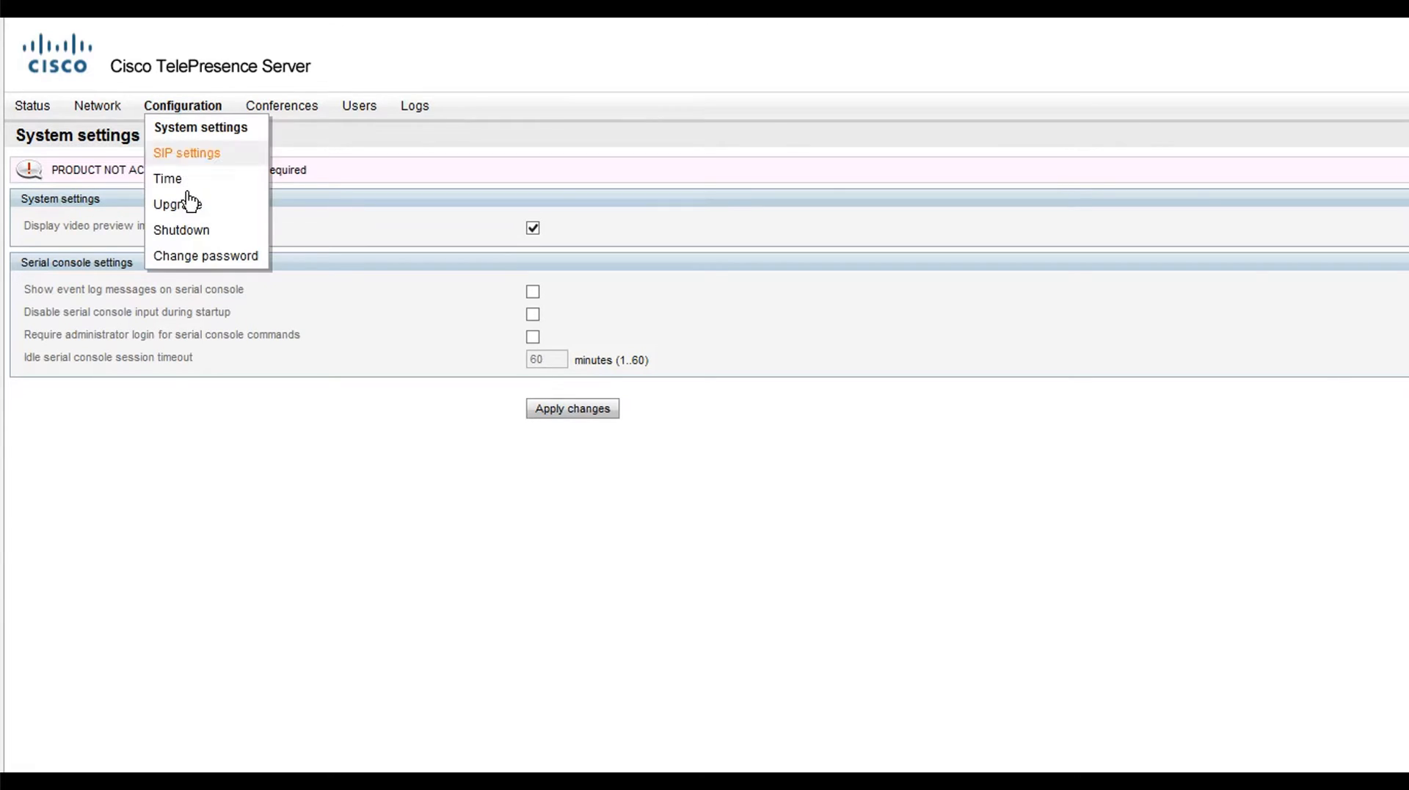
# Go to the Upgrade page from the Configuration menu
pyautogui.click(170, 203)
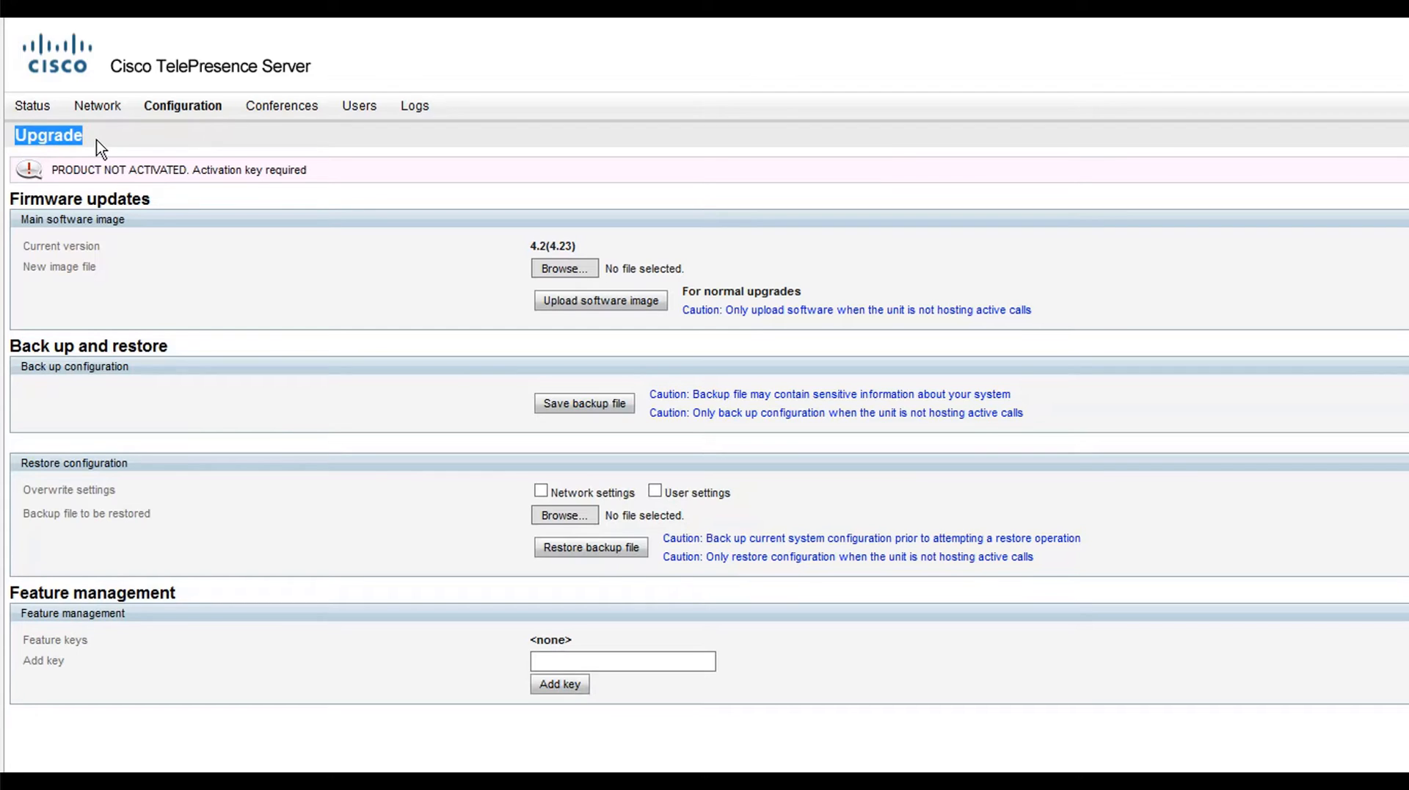
pyautogui.moveTo(181, 675)
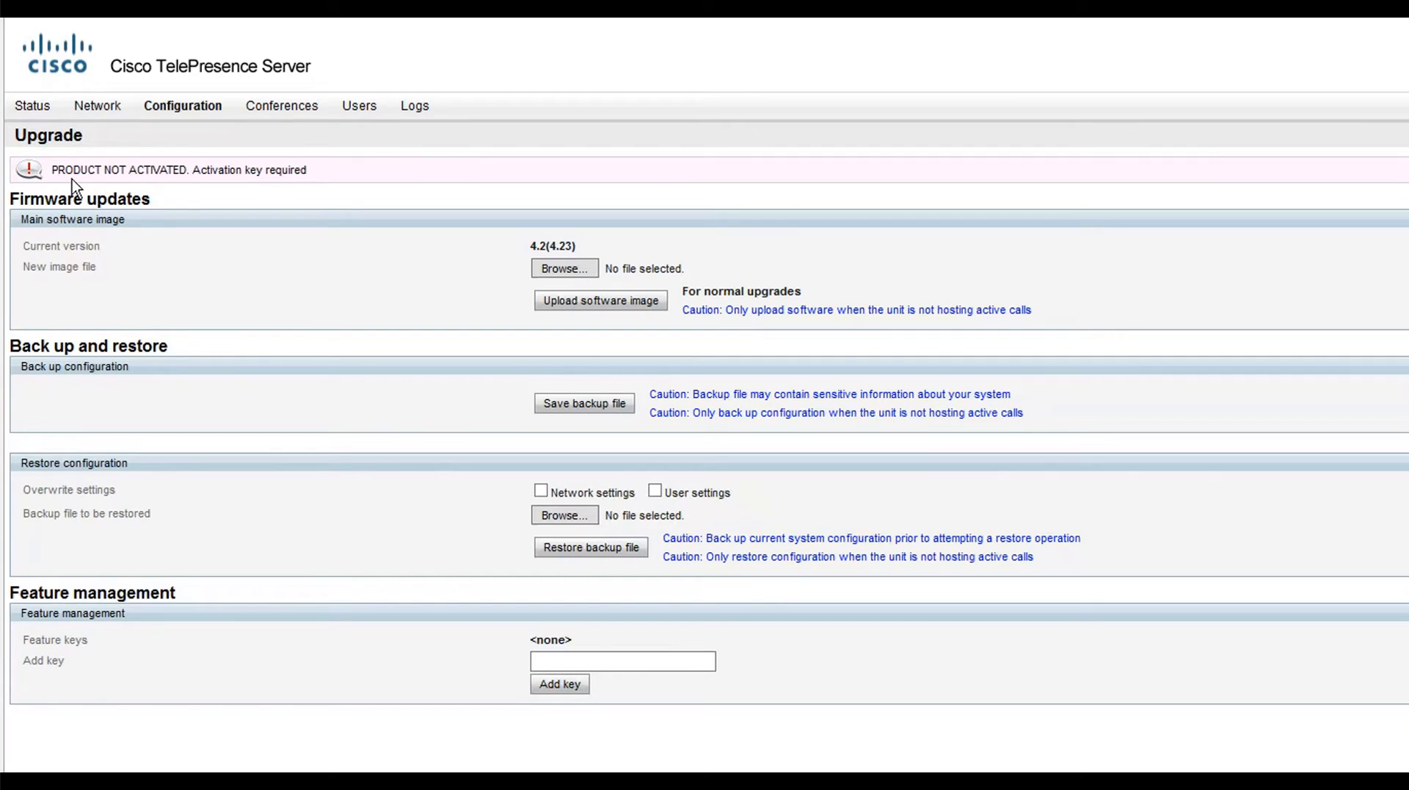
pyautogui.moveTo(106, 182)
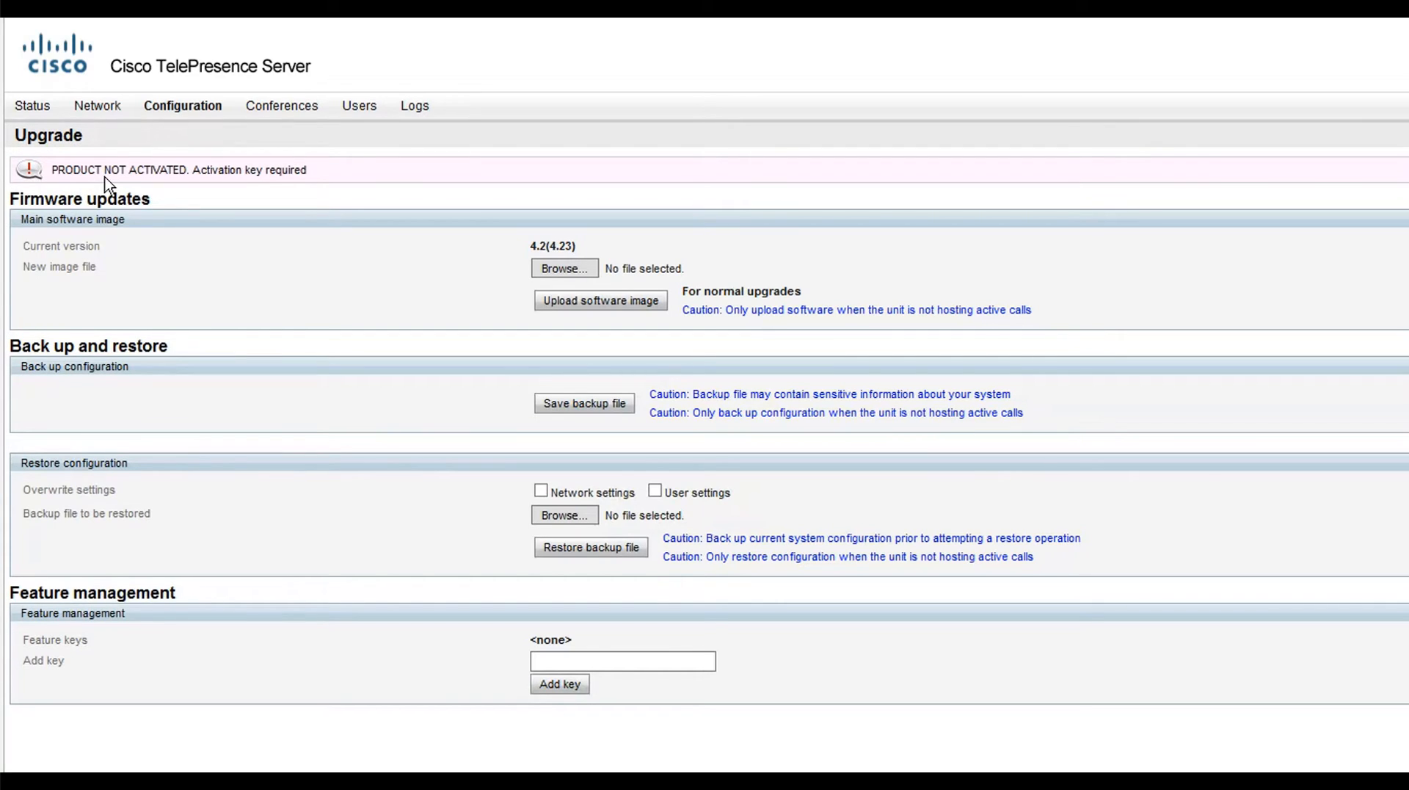
pyautogui.moveTo(173, 194)
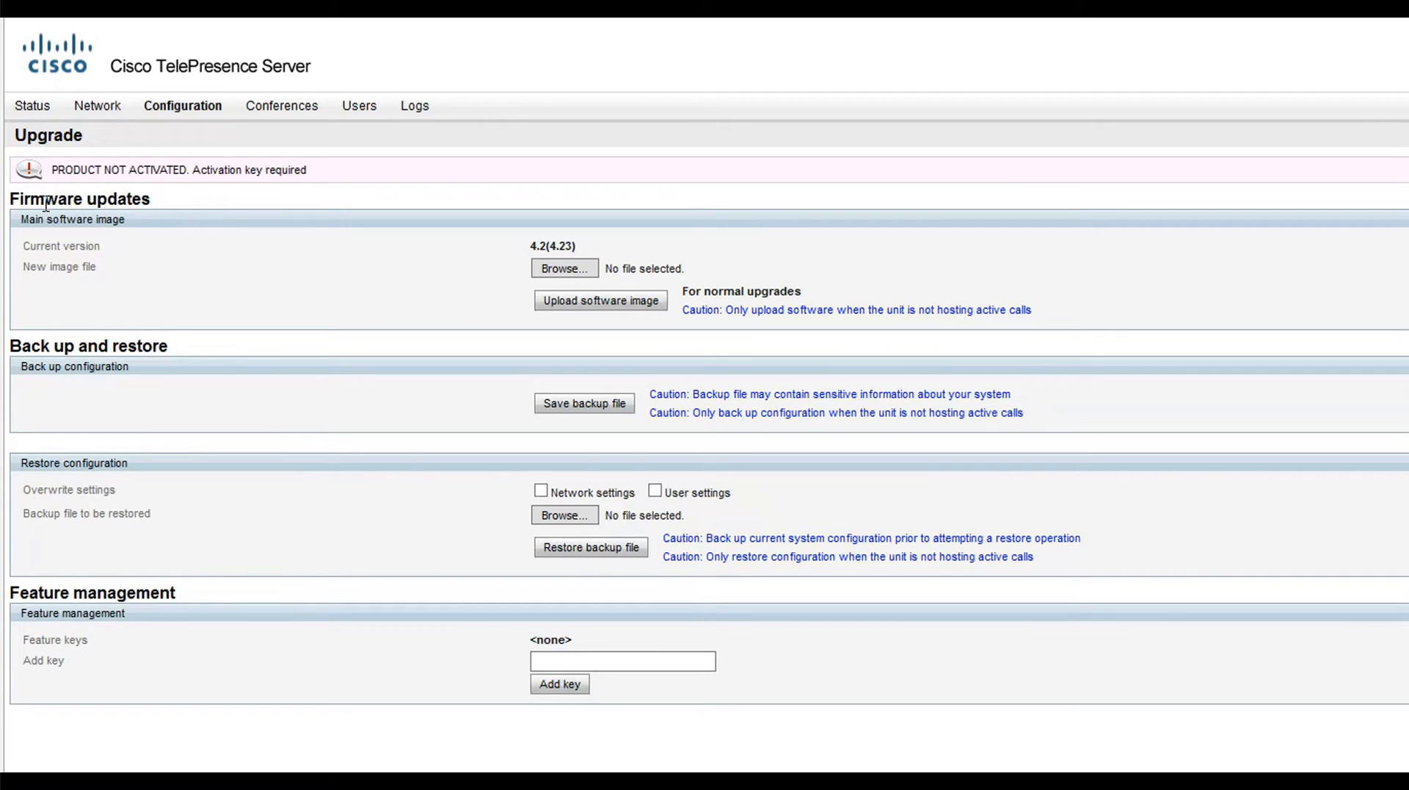
pyautogui.moveTo(447, 613)
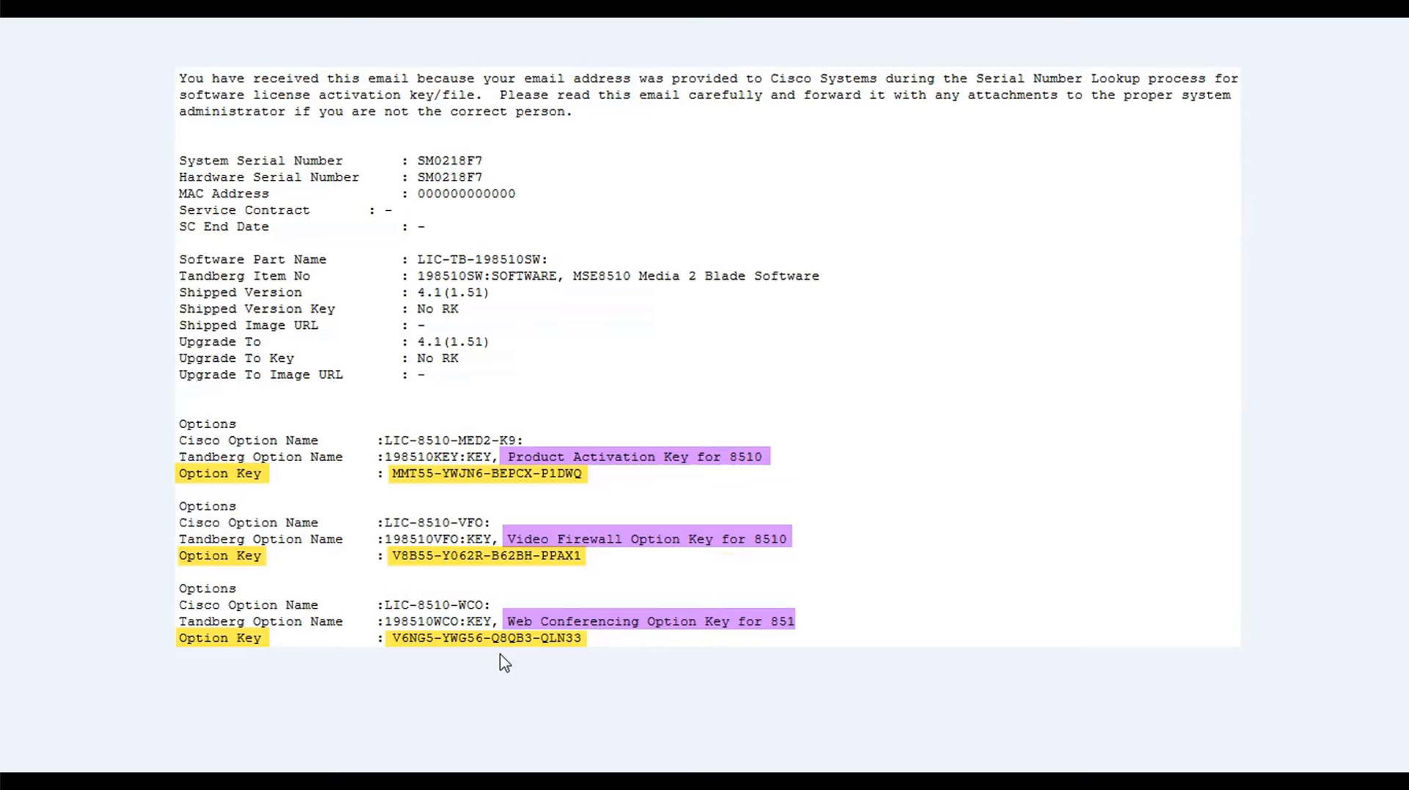
pyautogui.moveTo(622, 541)
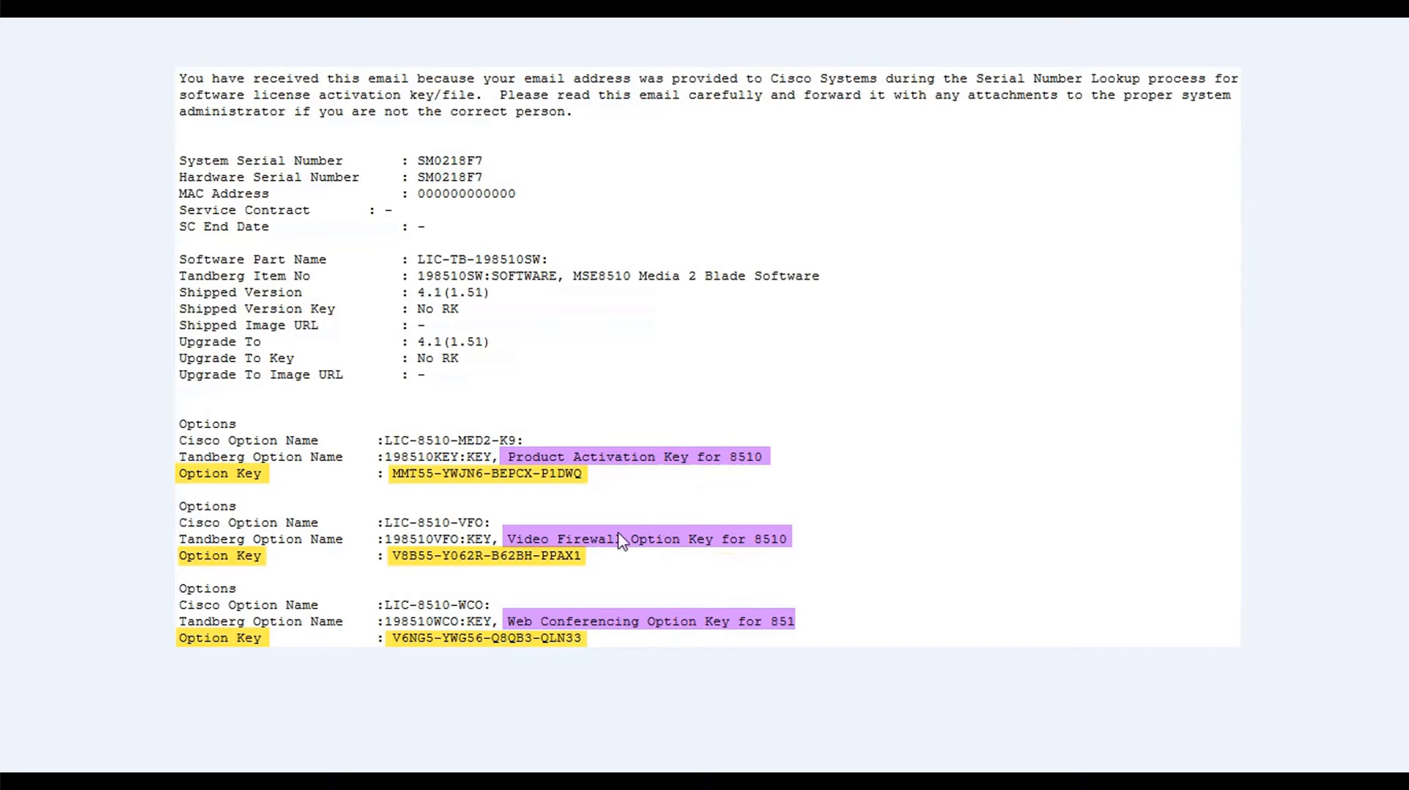
pyautogui.moveTo(548, 471)
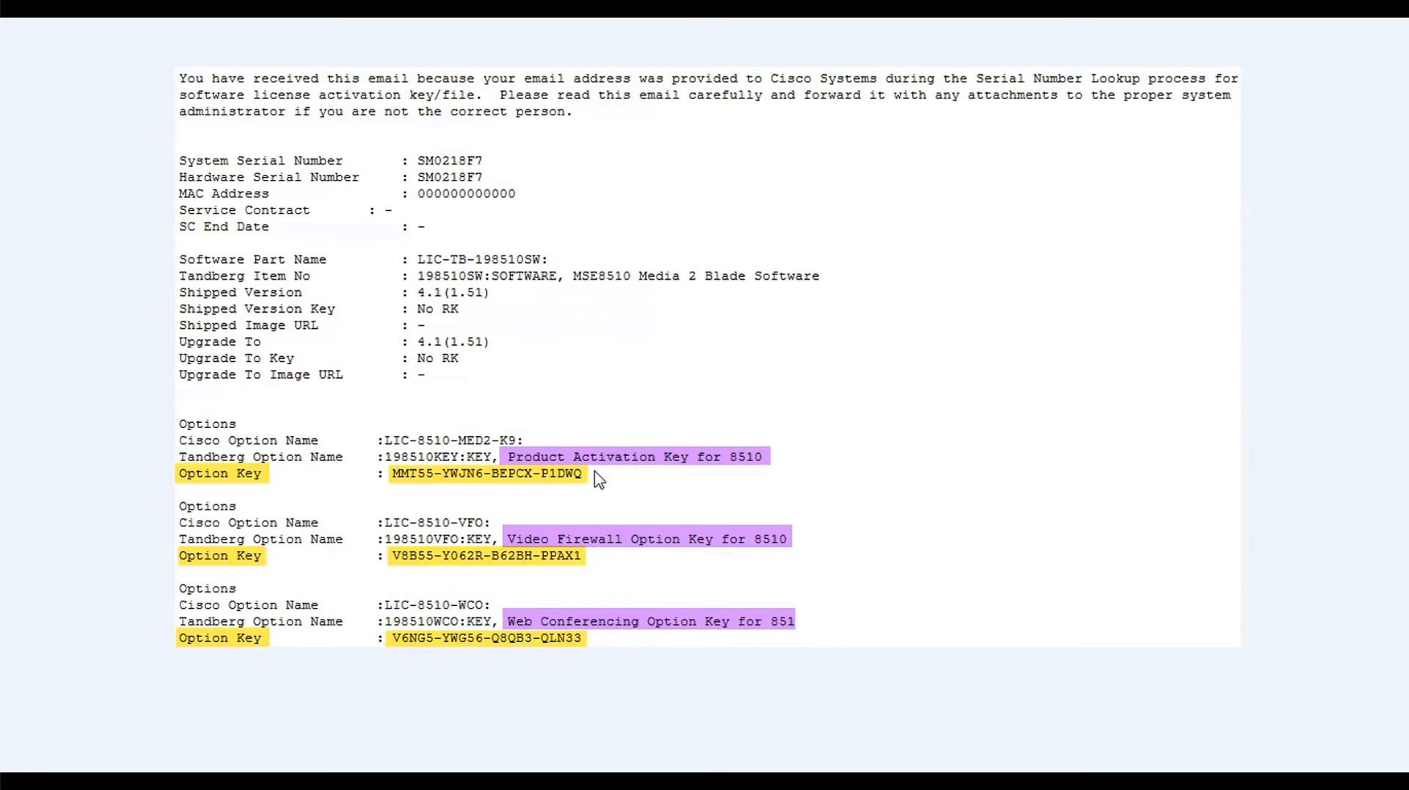
pyautogui.moveTo(541, 480)
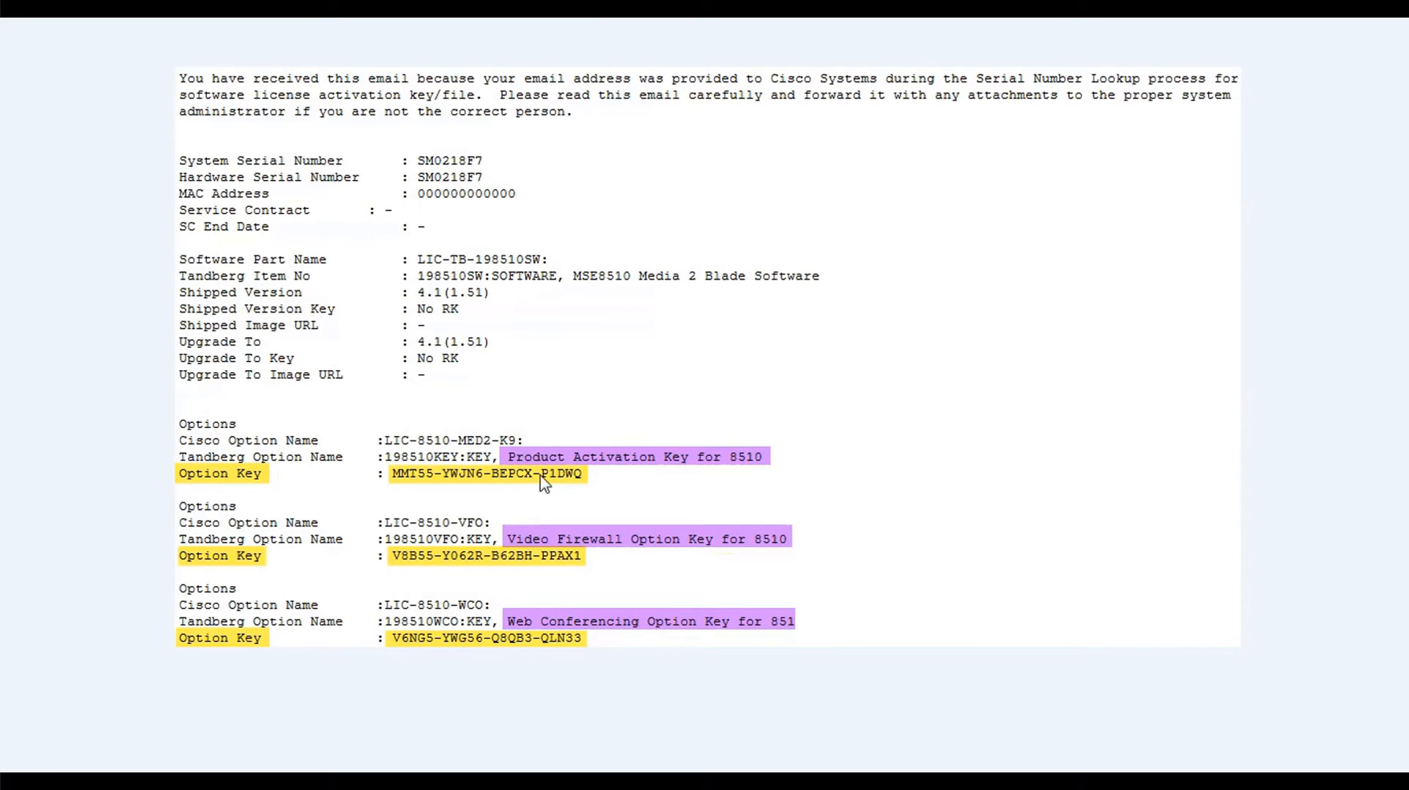
pyautogui.moveTo(581, 489)
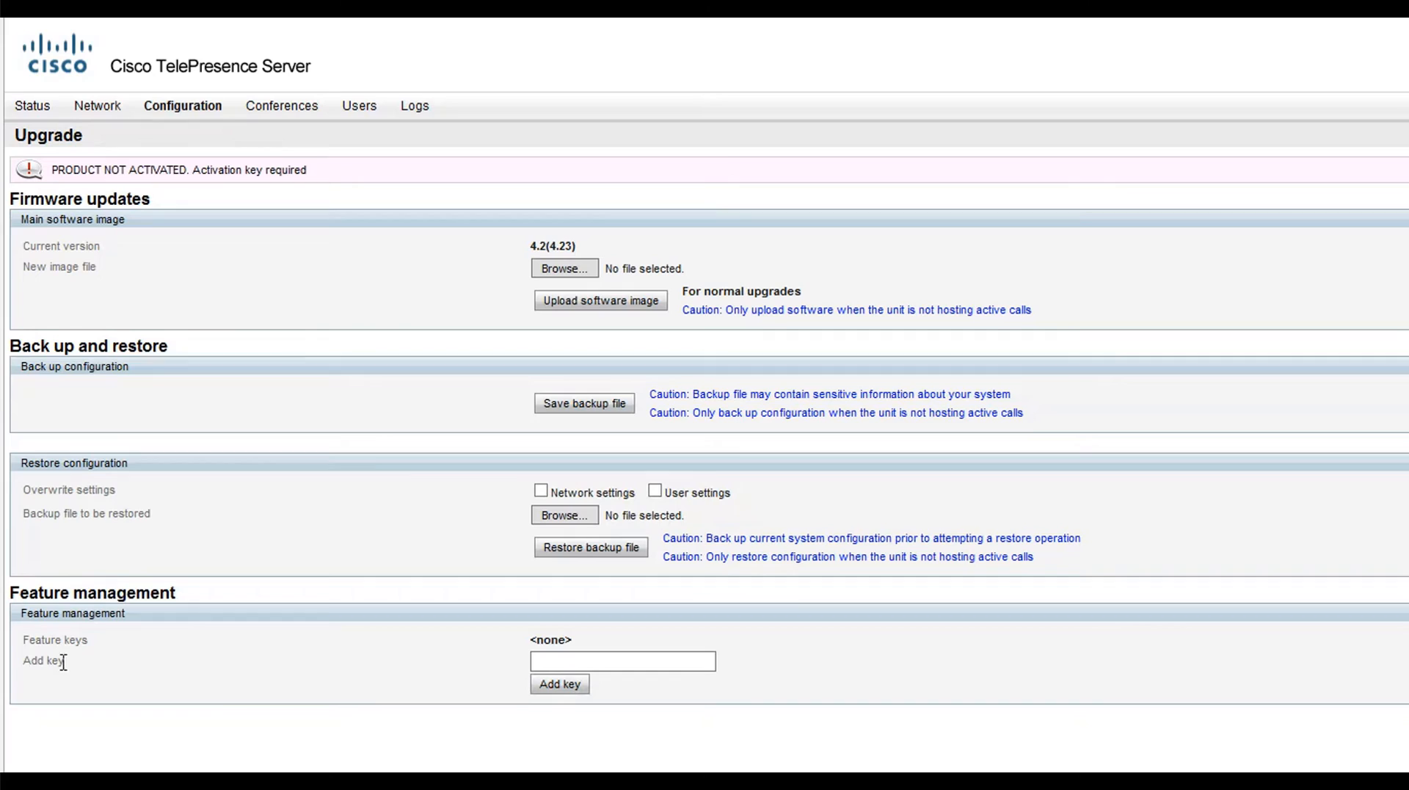
pyautogui.click(623, 660)
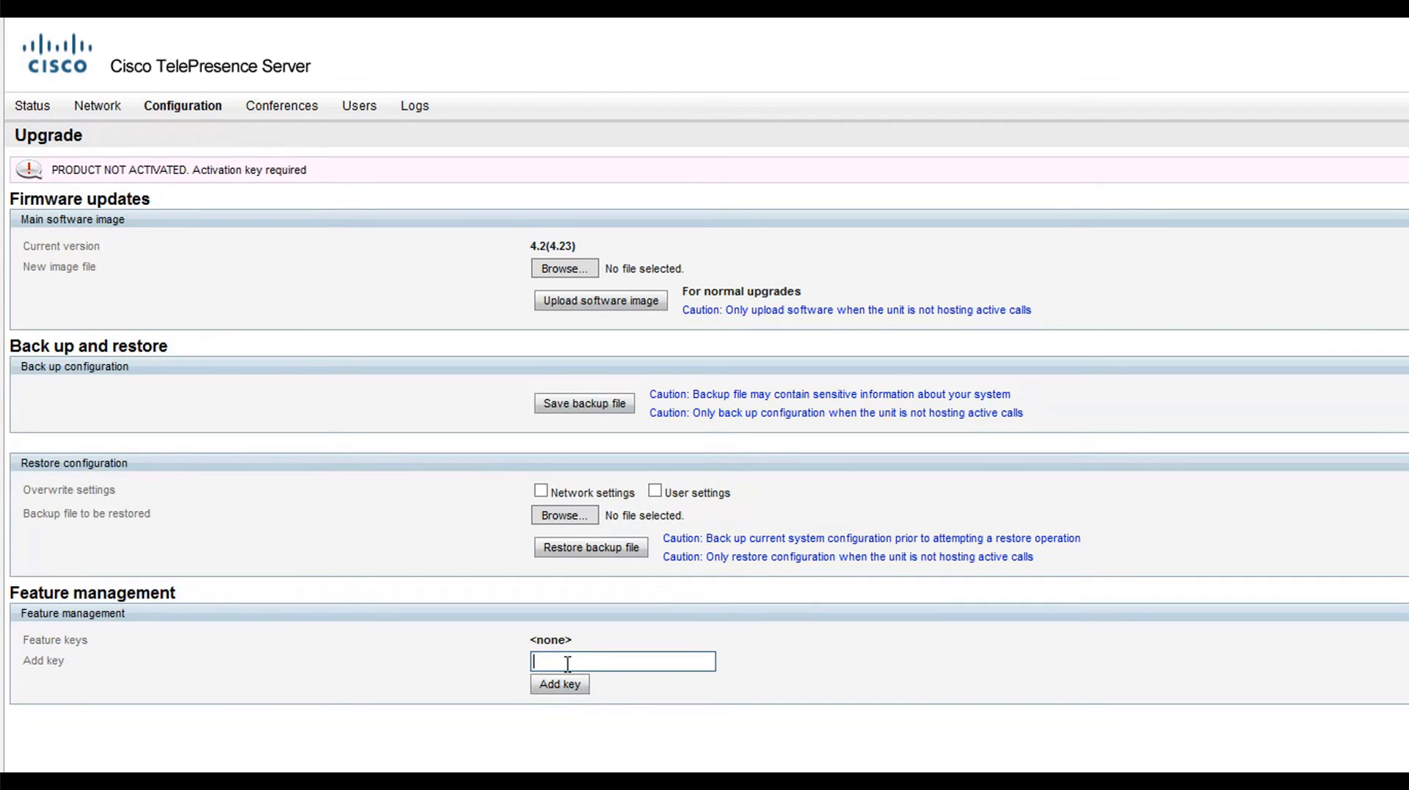
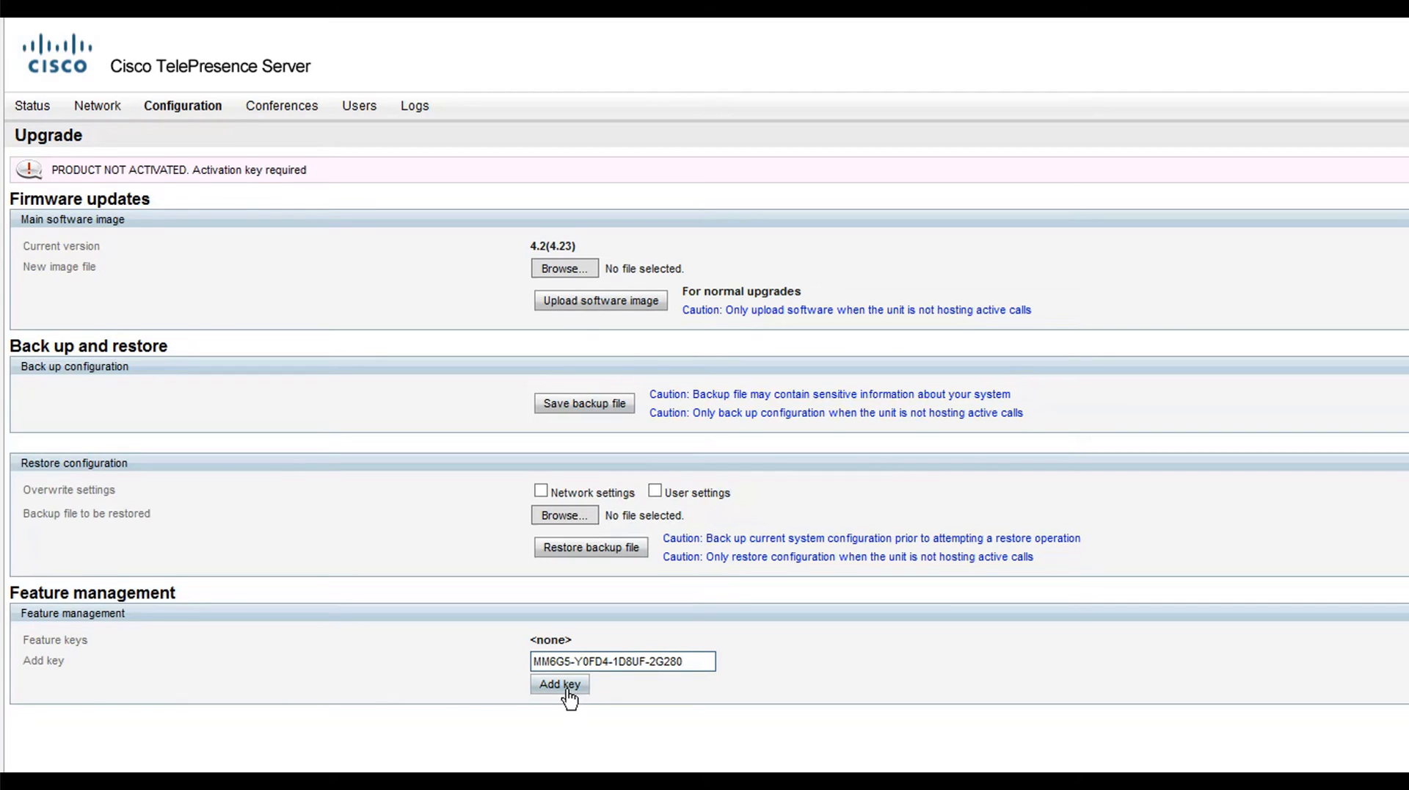
pyautogui.click(560, 682)
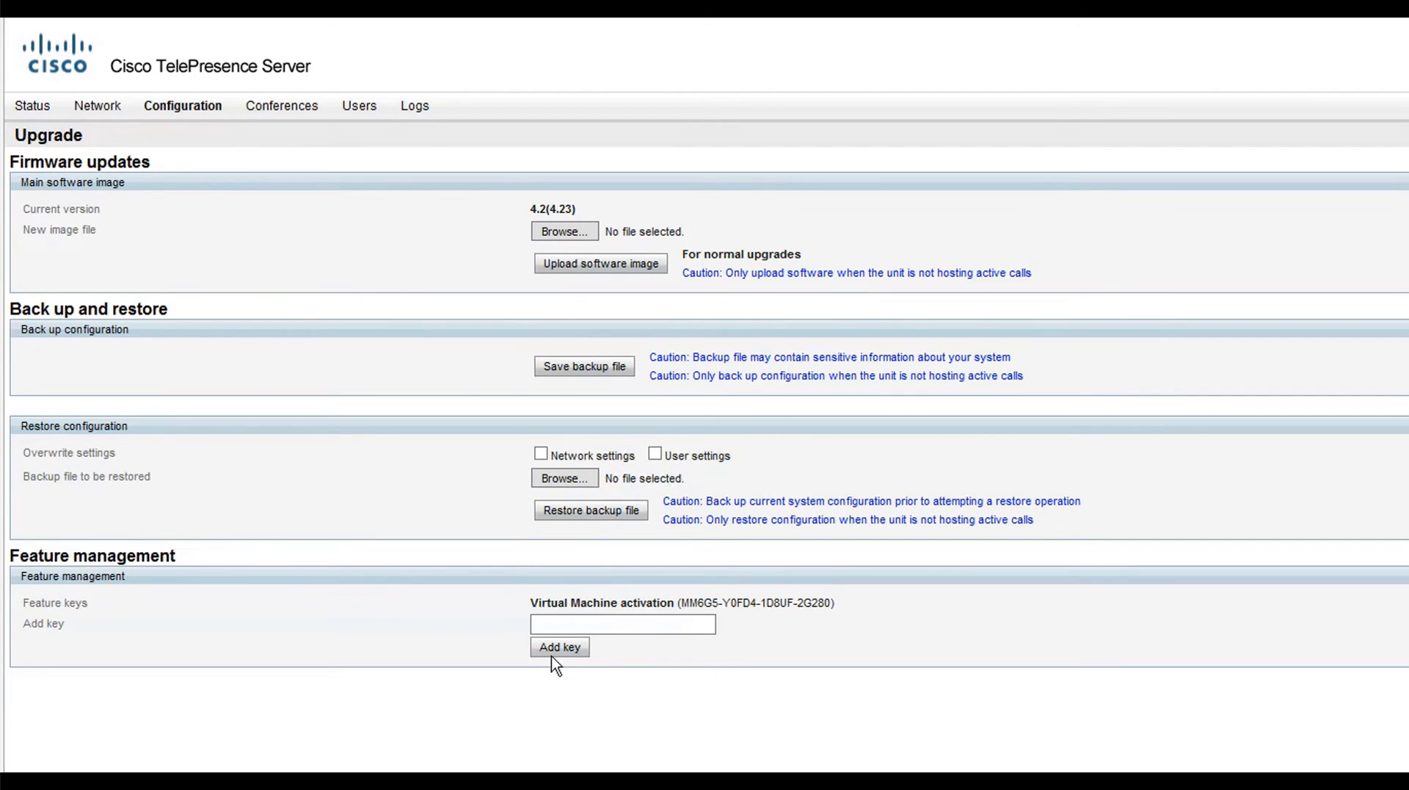
pyautogui.doubleClick(53, 603)
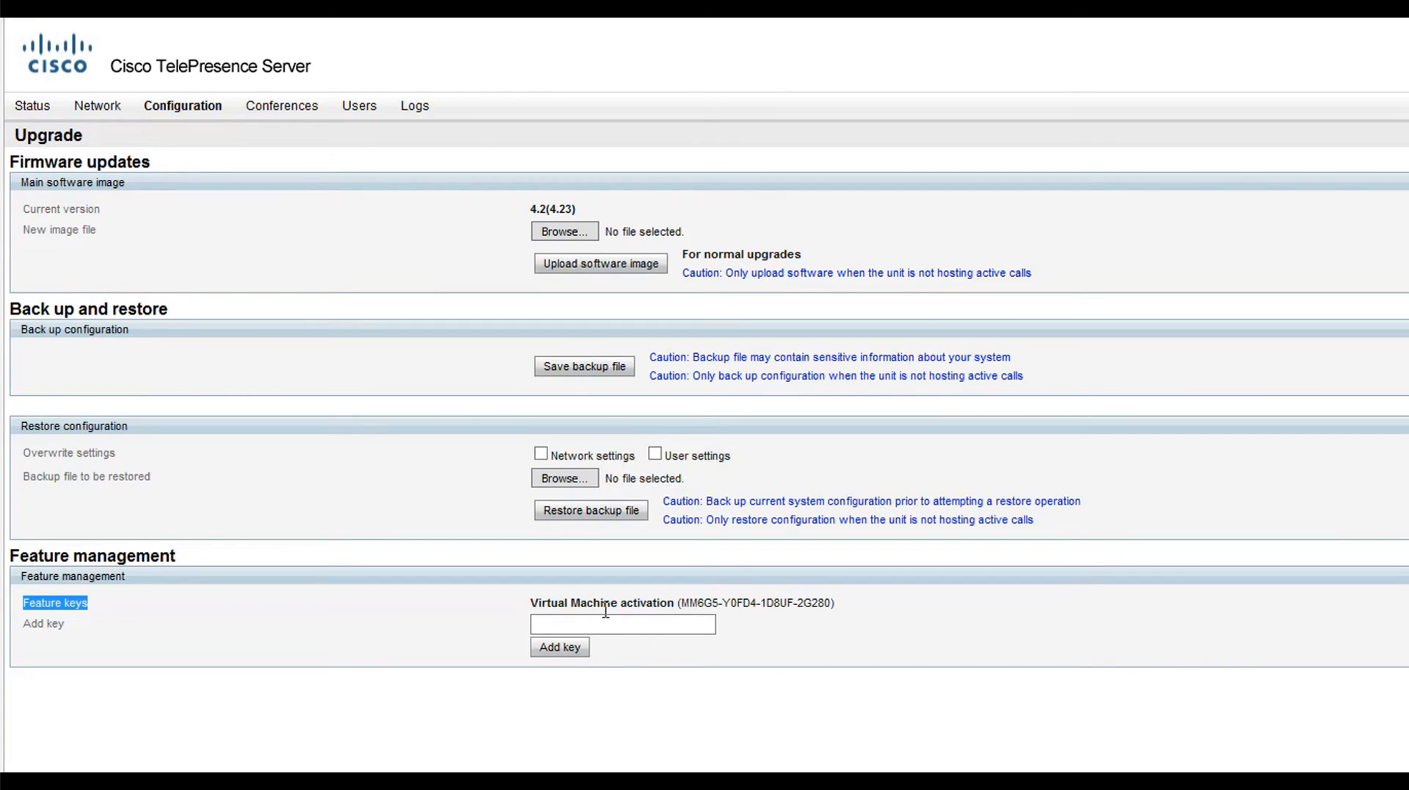
pyautogui.moveTo(167, 194)
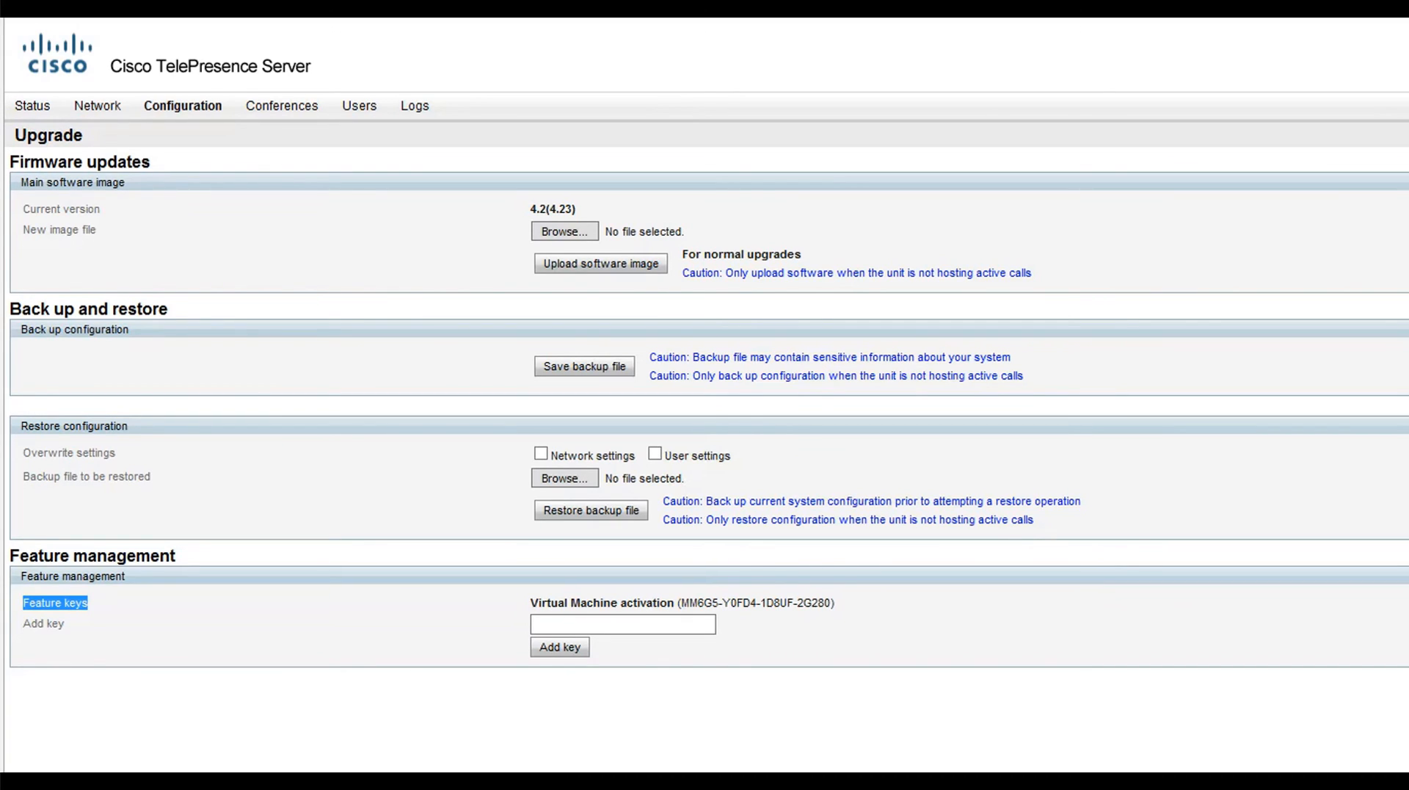
pyautogui.moveTo(564, 704)
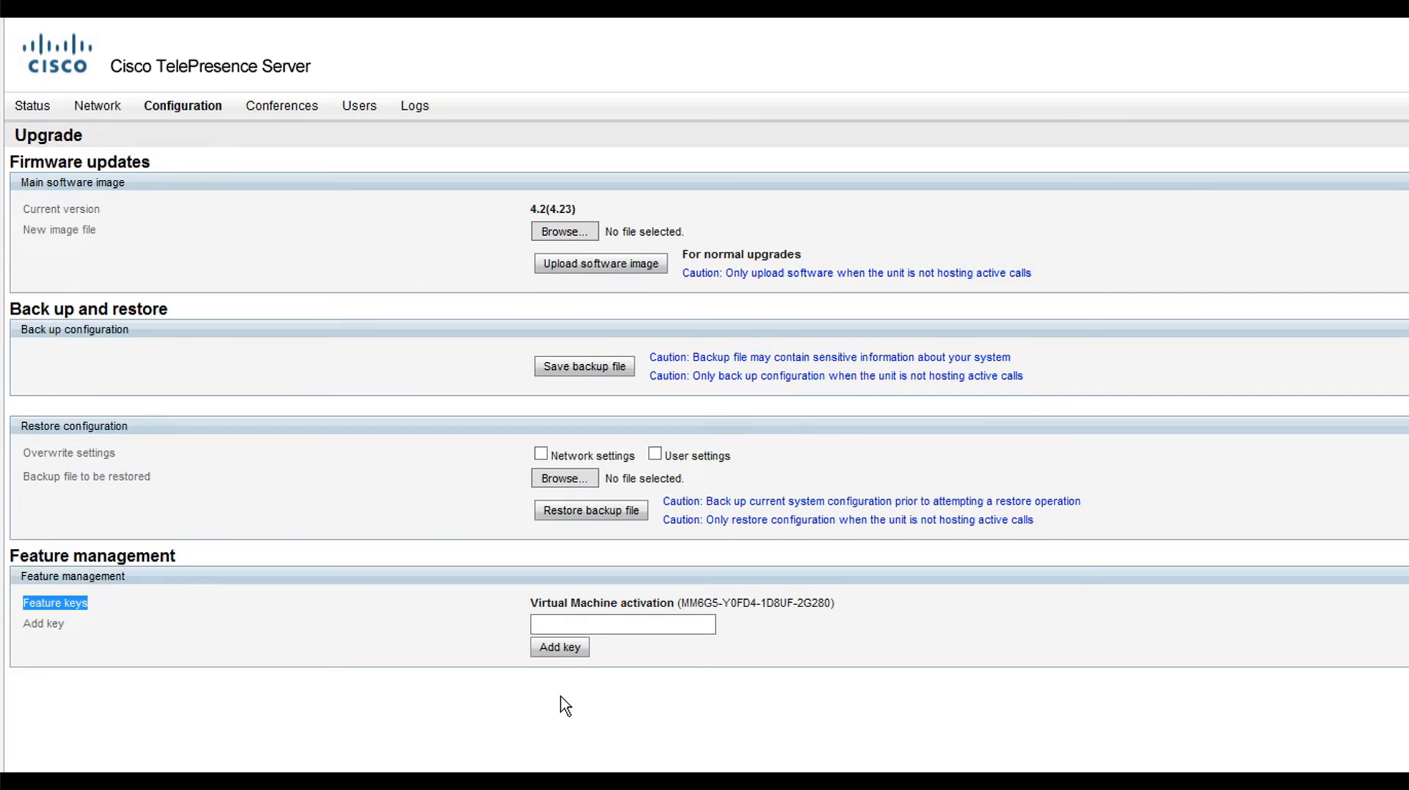
pyautogui.moveTo(645, 616)
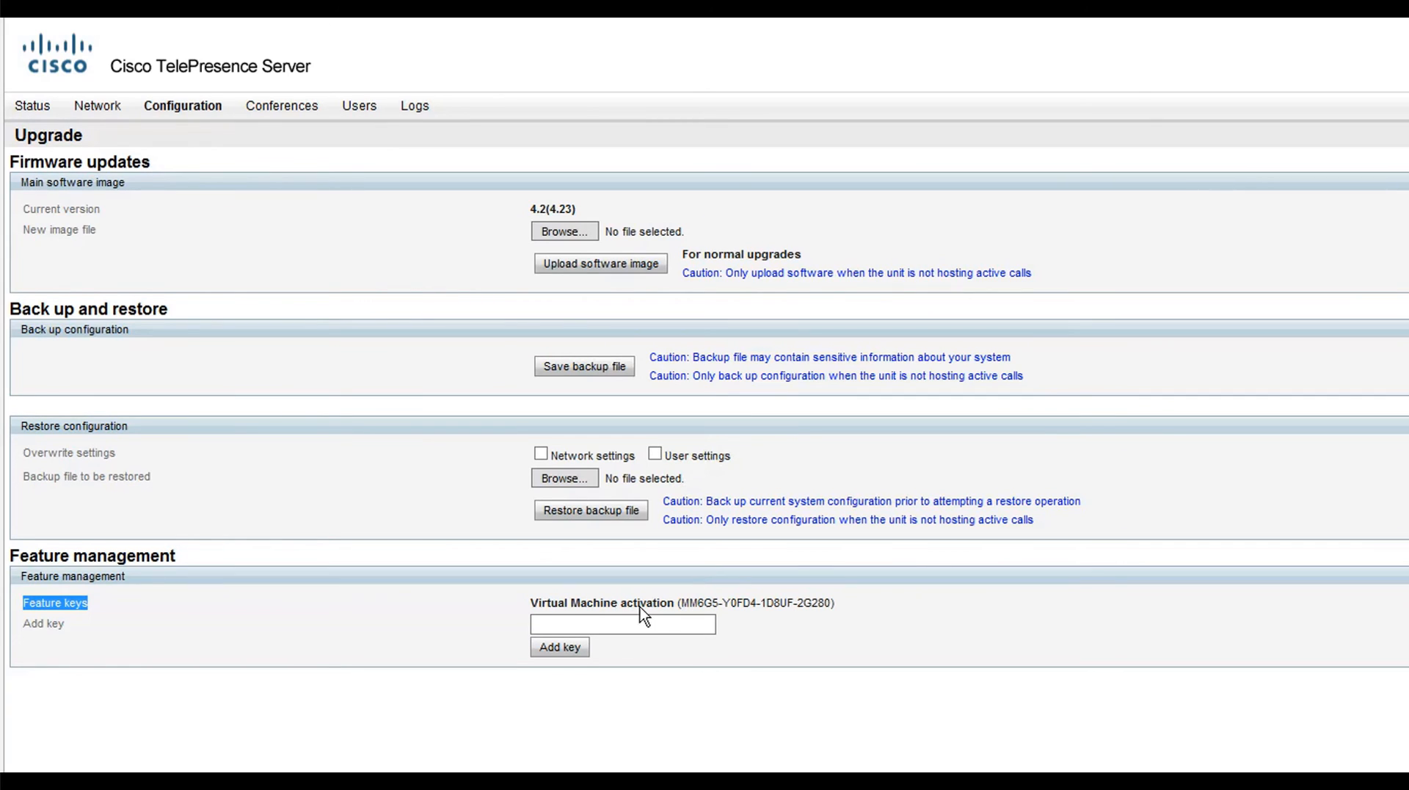
pyautogui.click(622, 624)
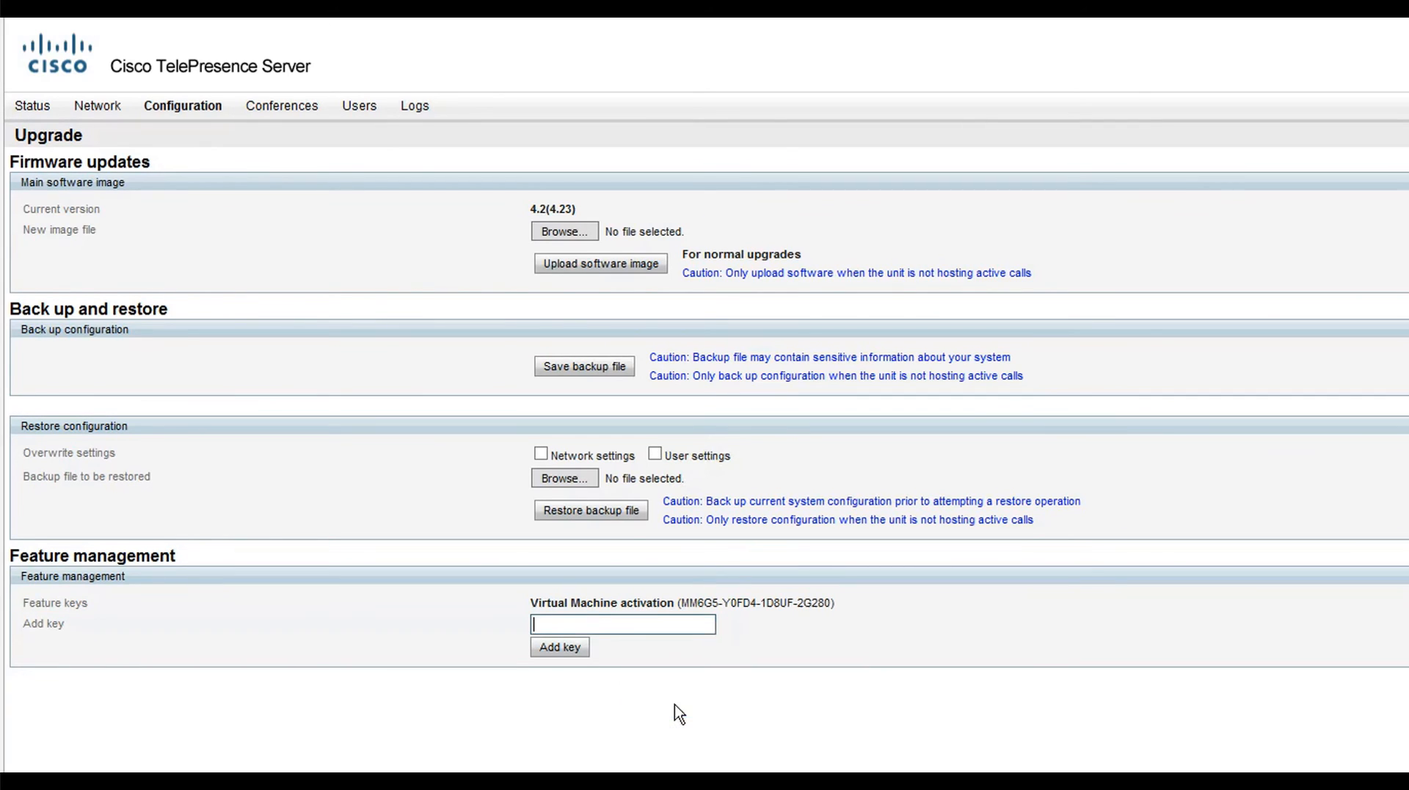
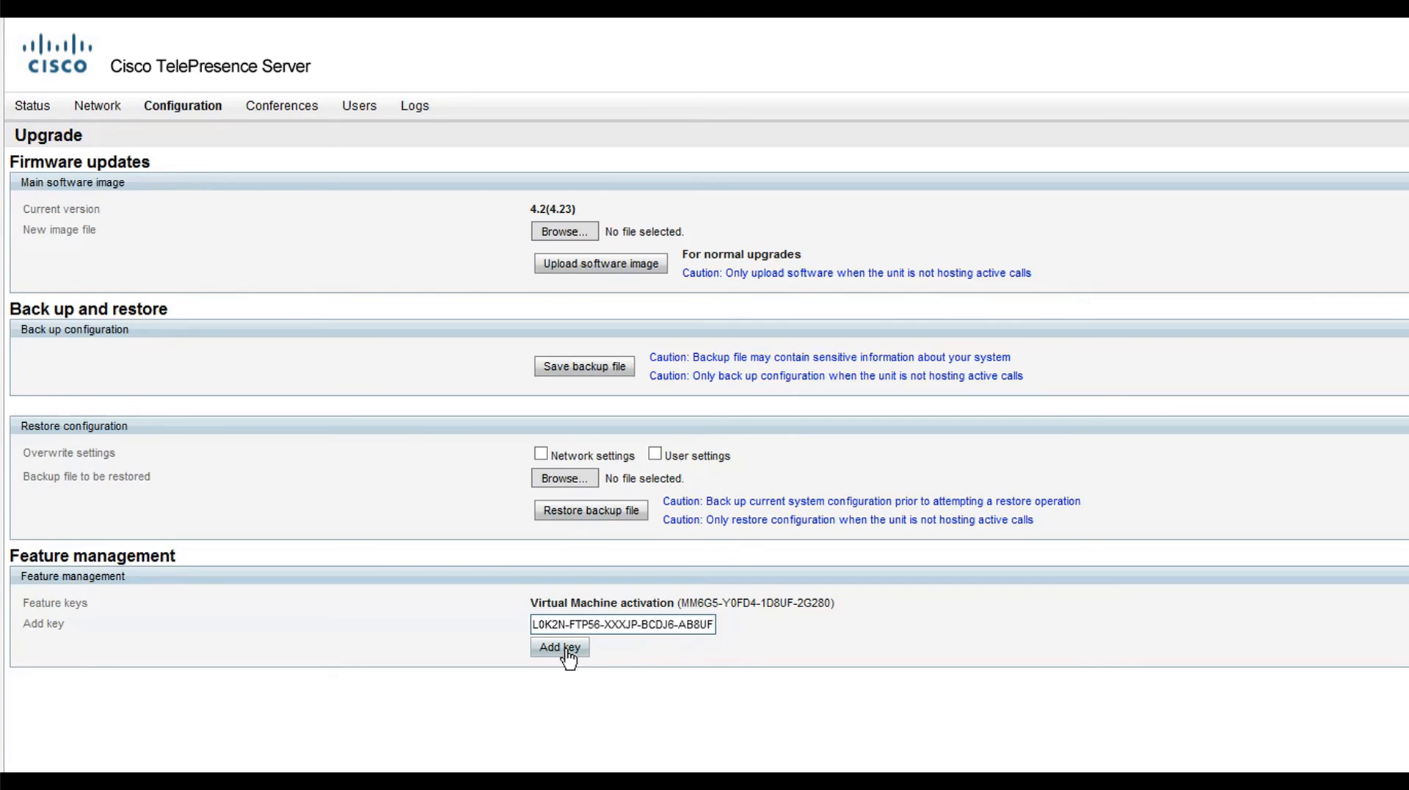
pyautogui.click(559, 646)
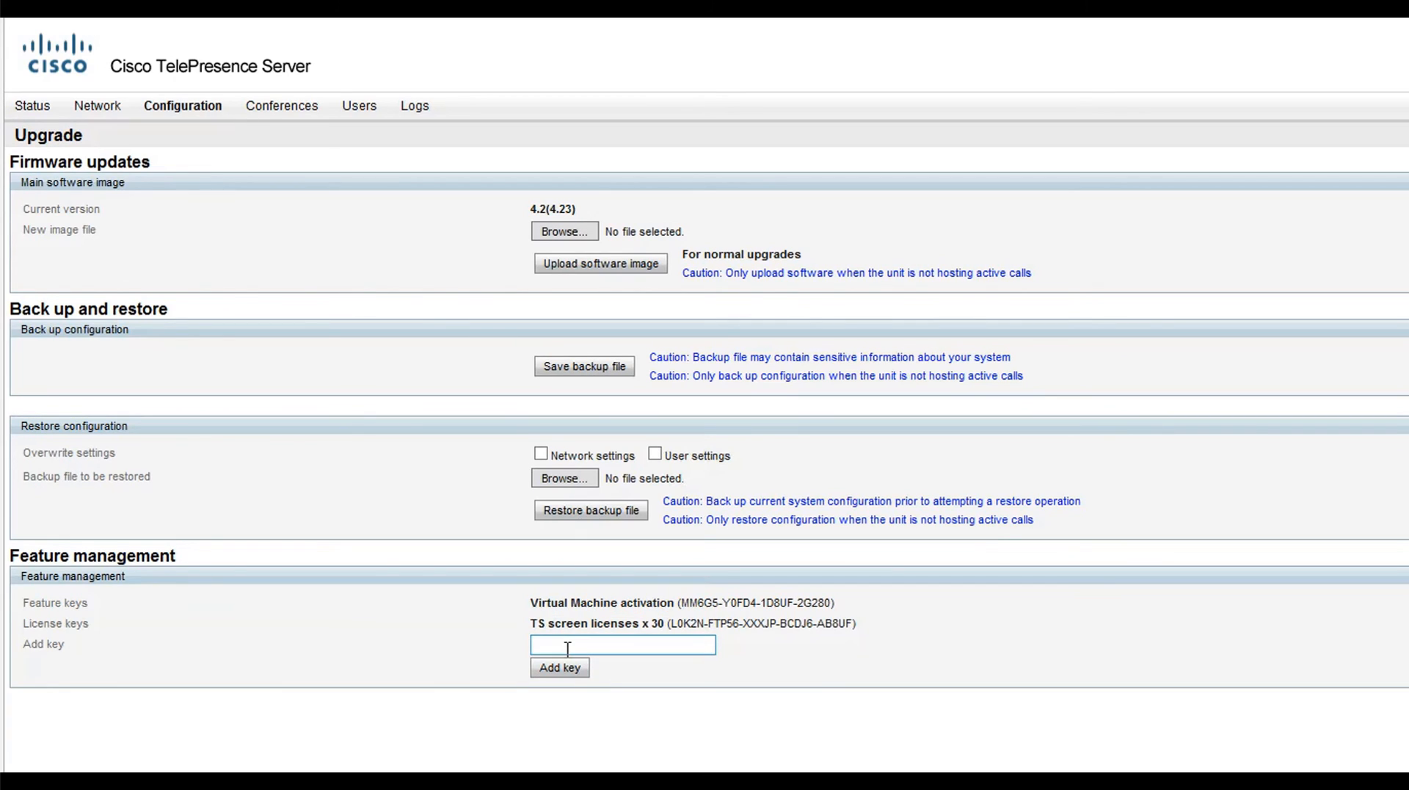